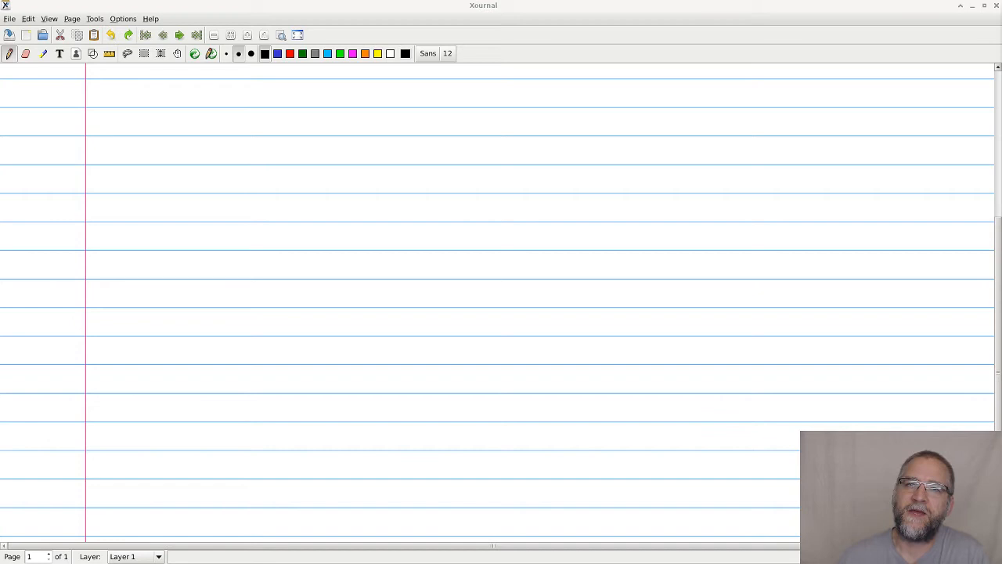
Step: Write 'master branch' in green beside a black circled 'Repo' node, then pick blue ink
left_click(291, 173)
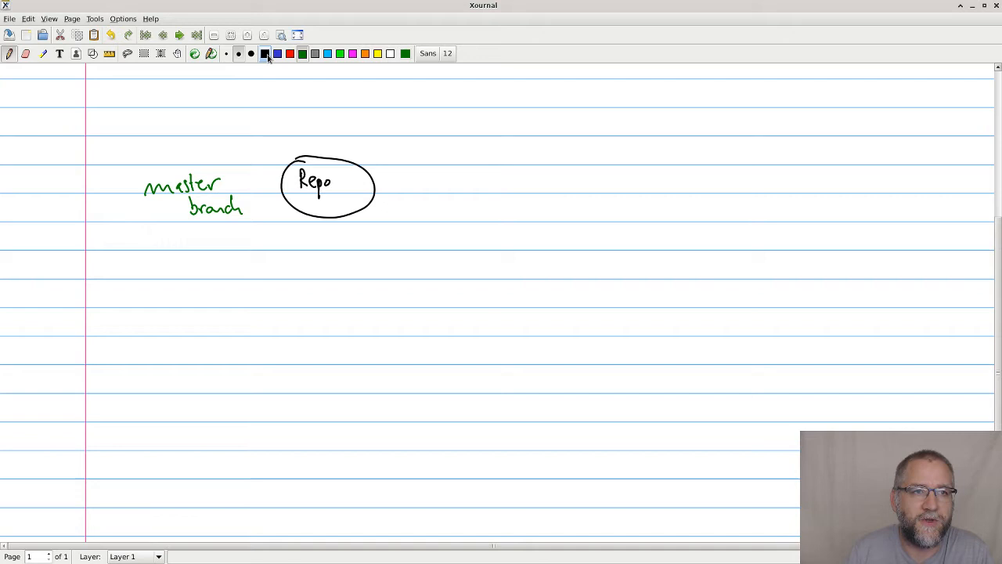
left_click(277, 53)
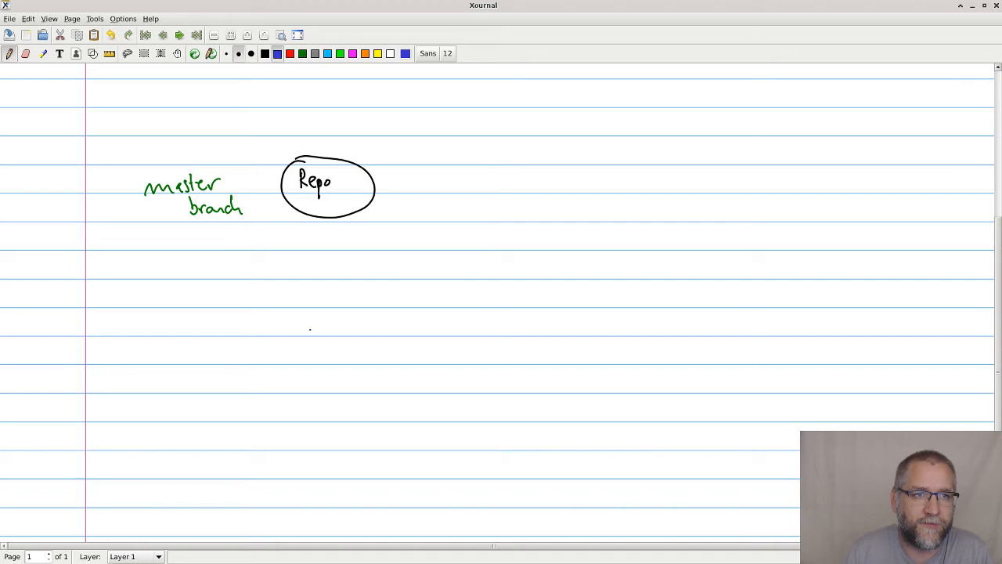
Step: Draw a lower Repo joined by 'git push' and 'git clone' arrows, with a 'Commit' self-loop
left_click_drag(336, 216, 336, 376)
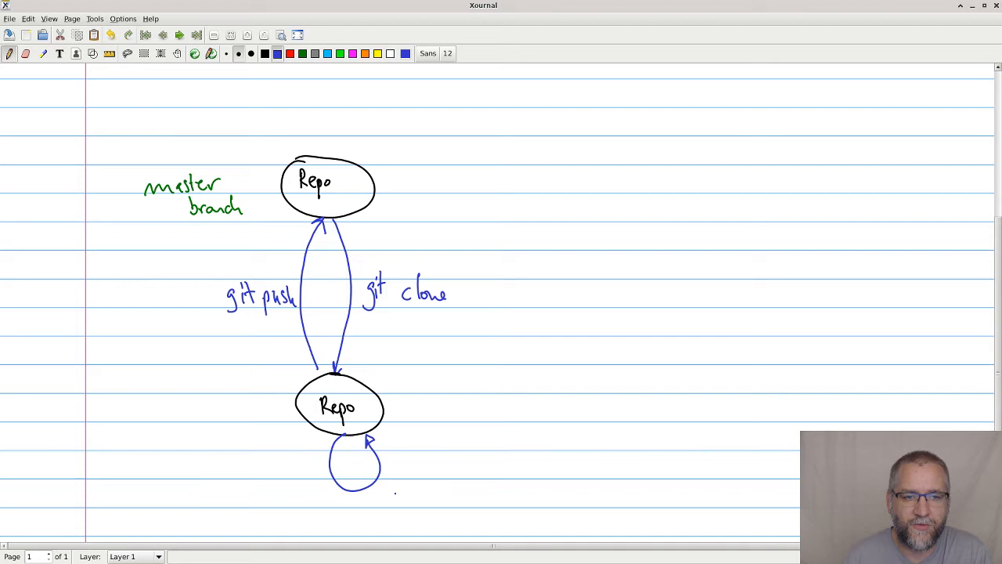
type("Commit")
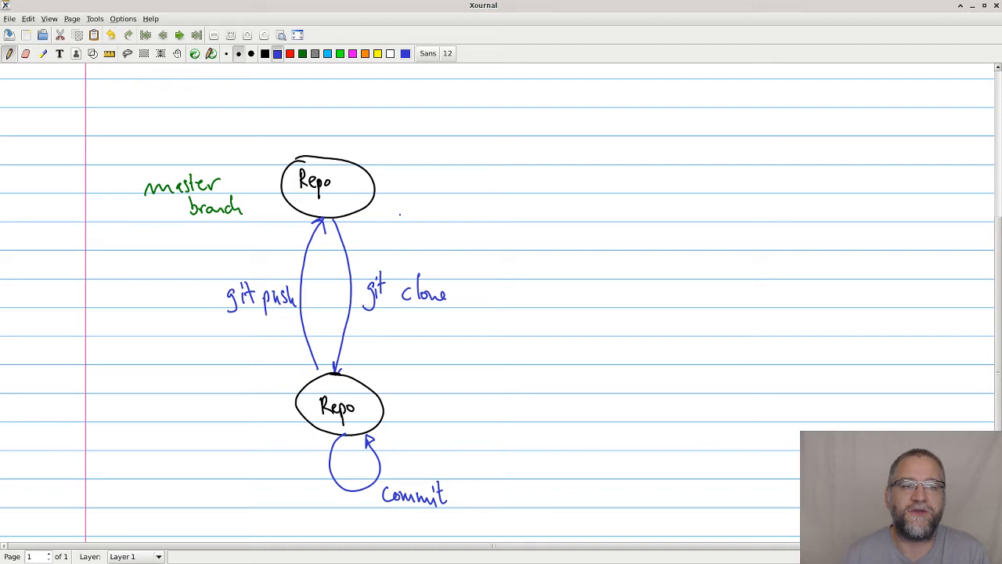
Step: Enclose the left Repos in a green 'My namespace' box and draw a 'fork' arrow to a new right Repo
left_click_drag(257, 116, 401, 106)
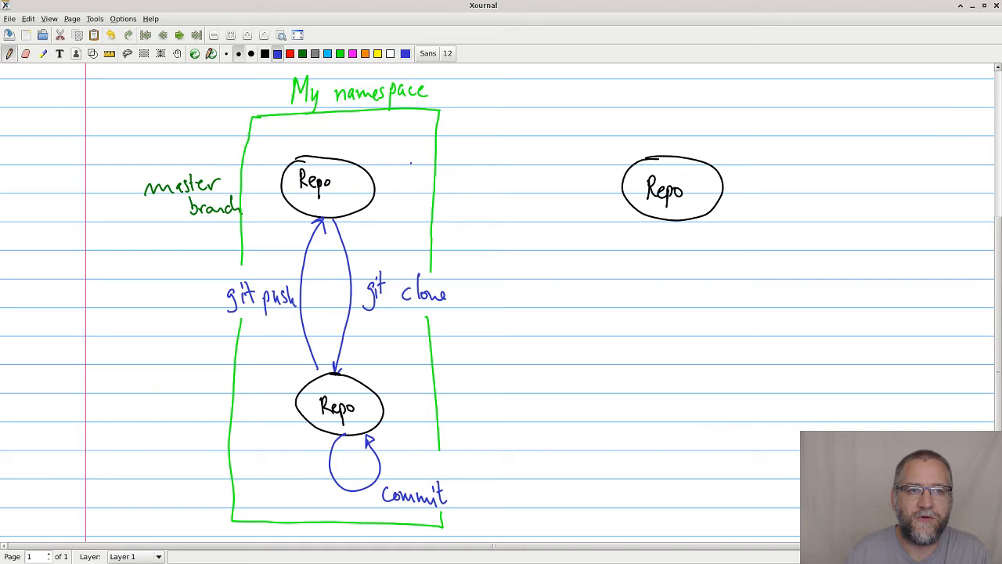
left_click_drag(373, 172, 613, 169)
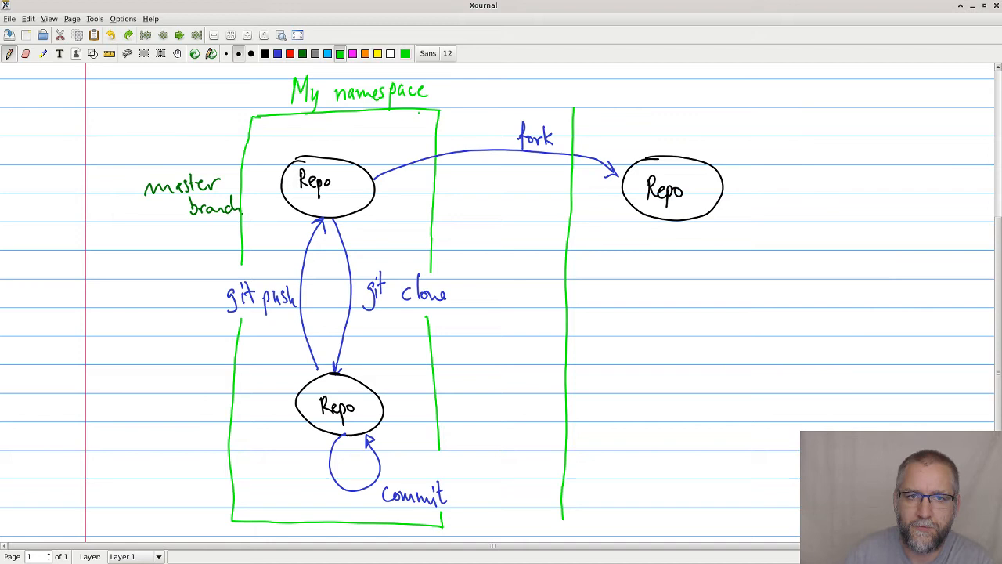
Step: Draw a green 'Your namespace' box with a lower Repo, 'git clone' and 'git push' arrows and a 'Commit' loop
left_click_drag(576, 106, 811, 435)
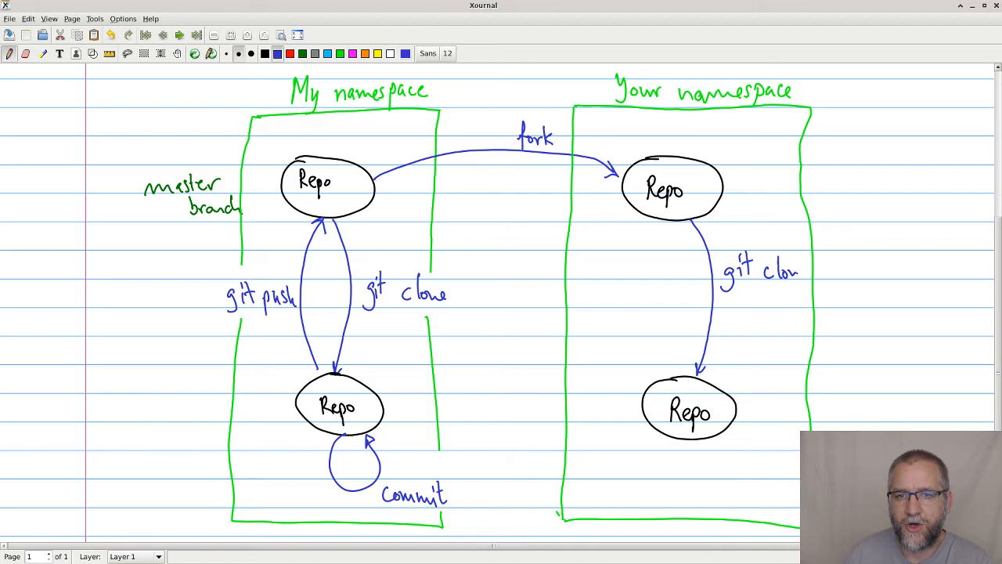
left_click_drag(670, 375, 665, 227)
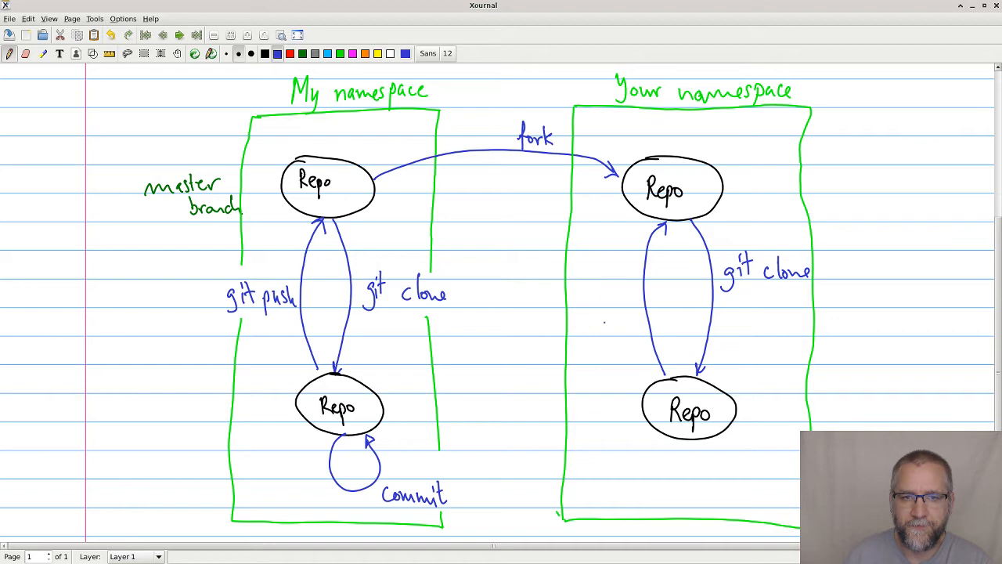
type("git push")
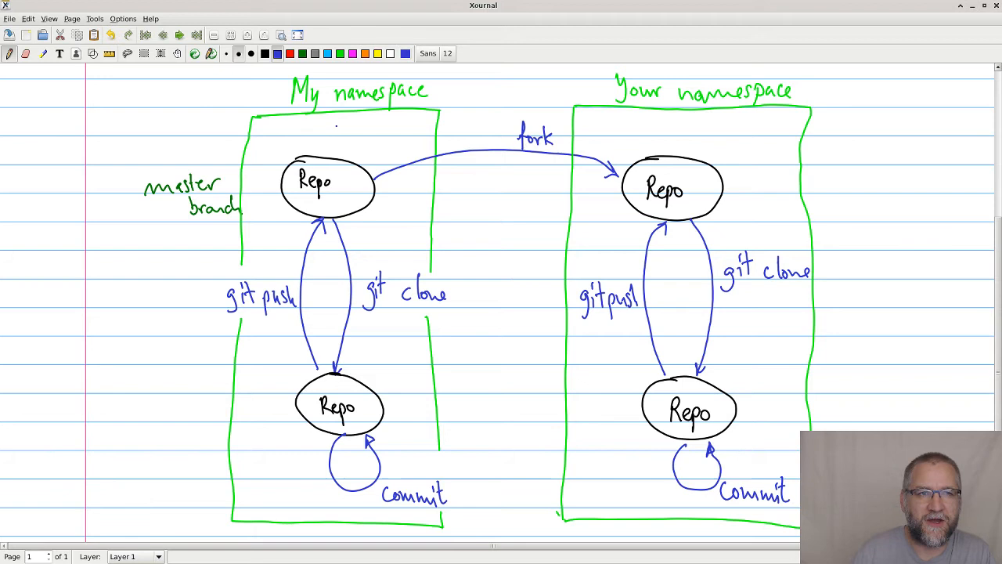
Step: Encircle both top Repos and the fork arrow in red, labelled 'gitlab.com'
left_click_drag(462, 88, 845, 141)
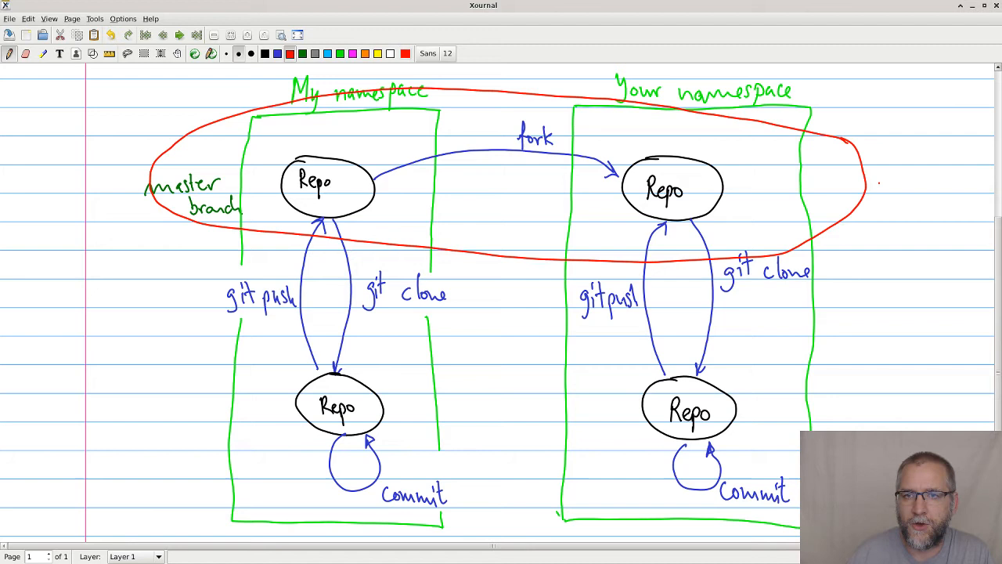
type("gitlab.com")
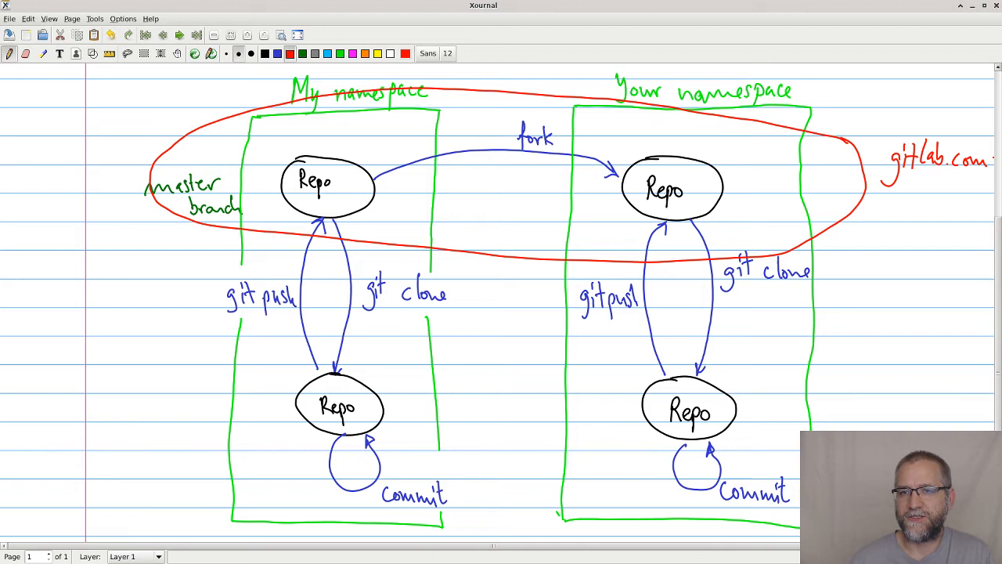
Step: Circle each lower Repo in red, labelled 'my laptop' and 'your laptop'
left_click_drag(638, 328, 789, 336)
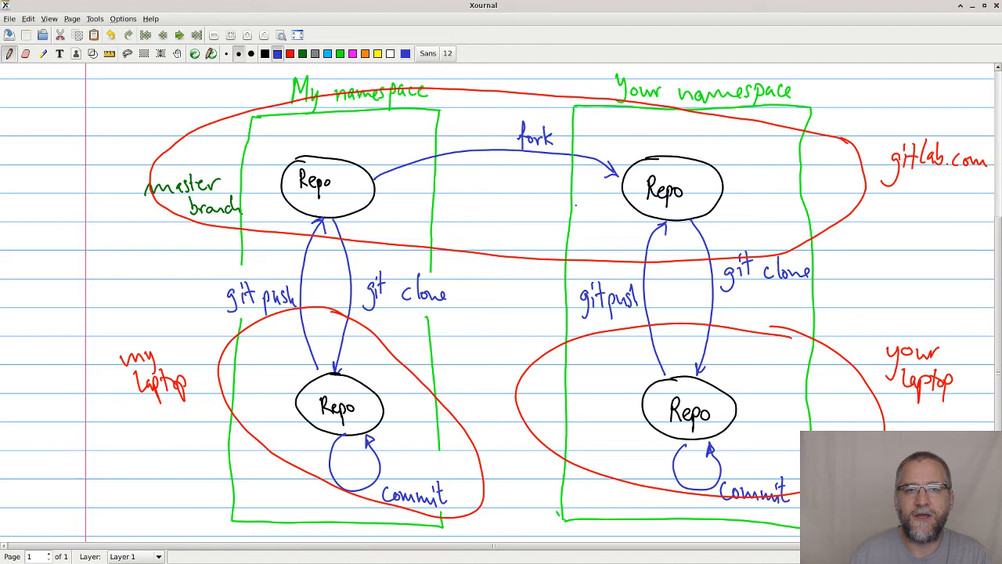
Step: Draw a blue arrow from the right top Repo back to the left one, labelled 'merge request'
left_click_drag(626, 202, 375, 196)
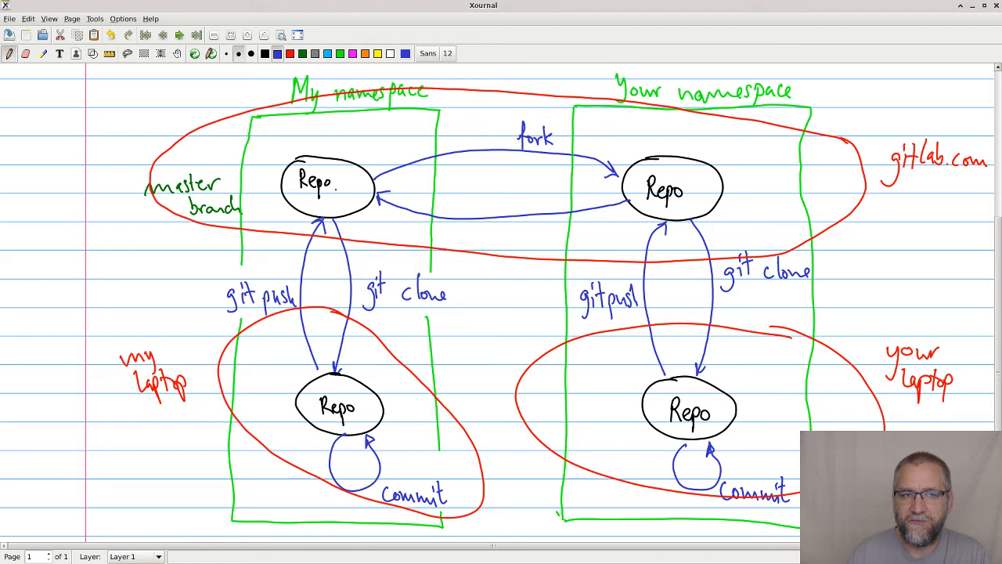
type("merge request")
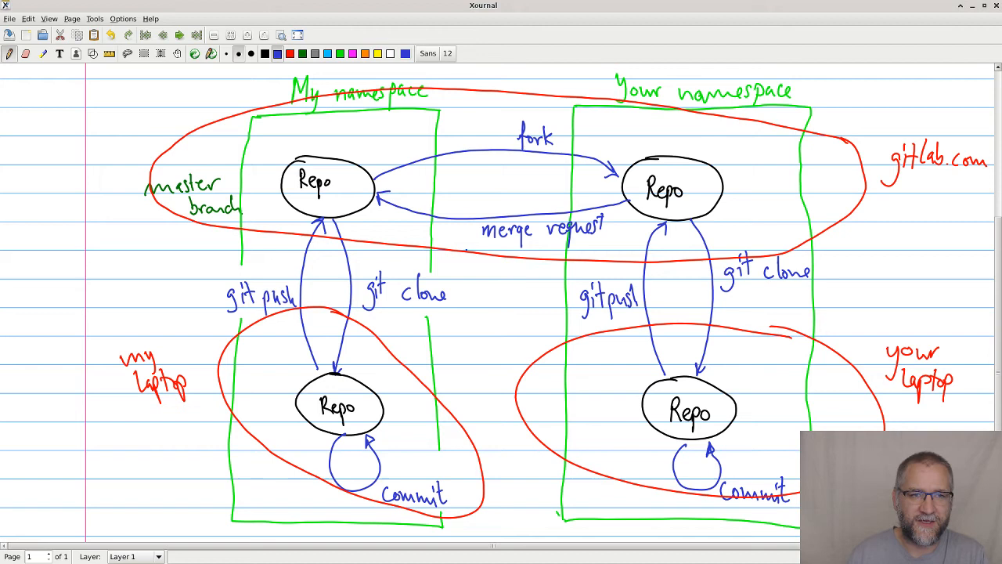
type("merge req")
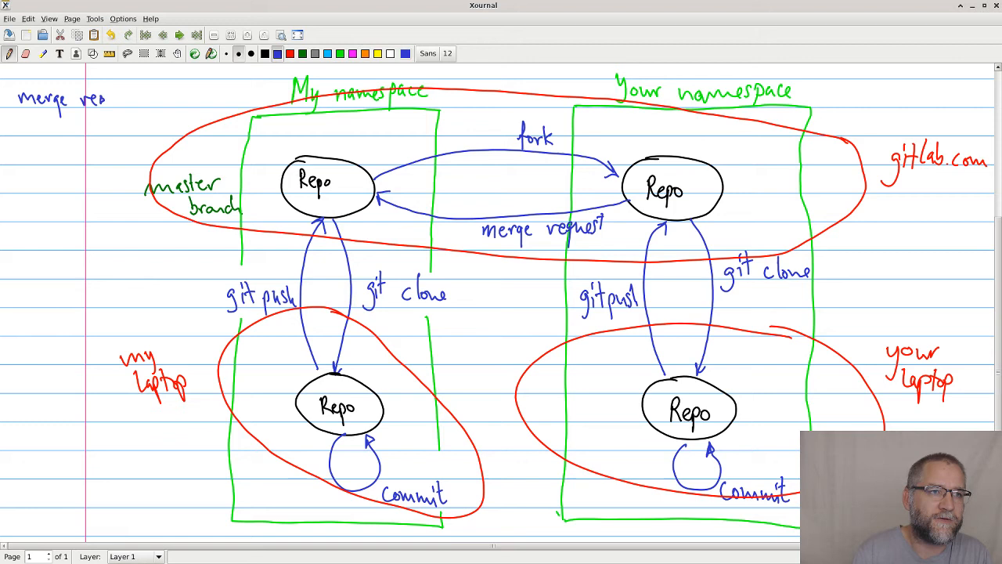
Step: Handwrite 'merge request: gitlab / pull request: github' with a bracket and 'Same thing!' at top left
type("request : git|c")
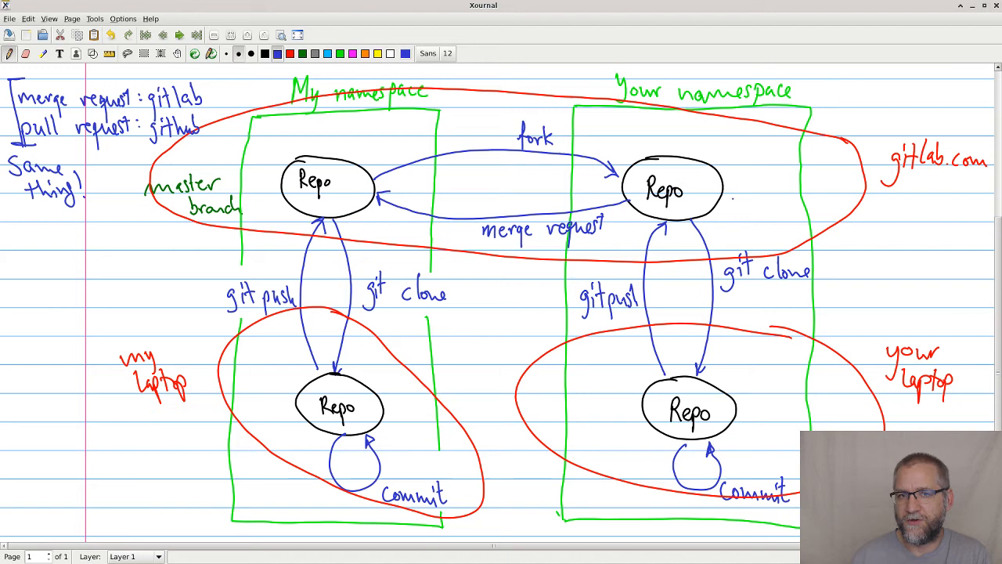
Step: Write 'git pull/git fetch' under the 'git clone' label on the right side, then the left
type("git p:")
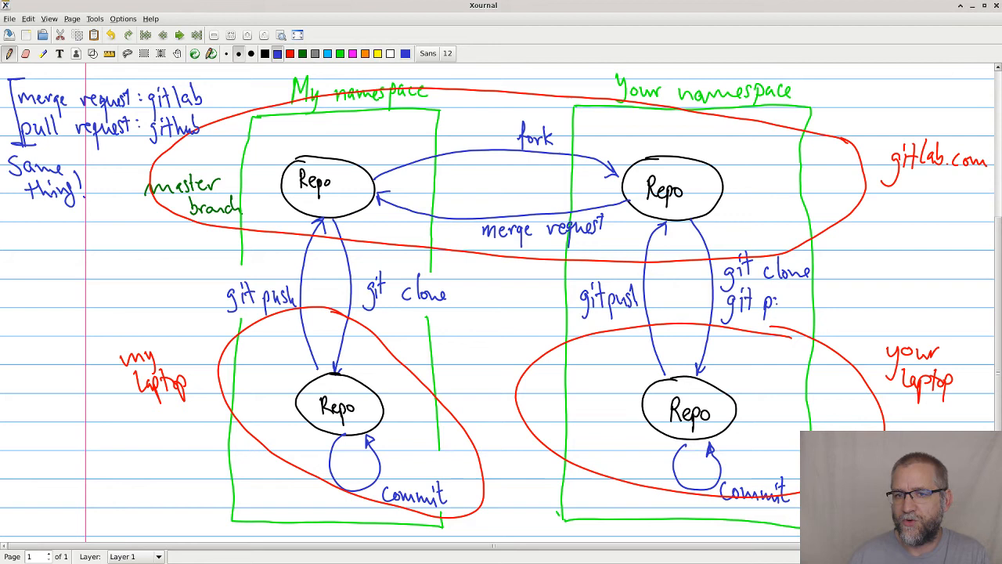
type("git pull/git fe")
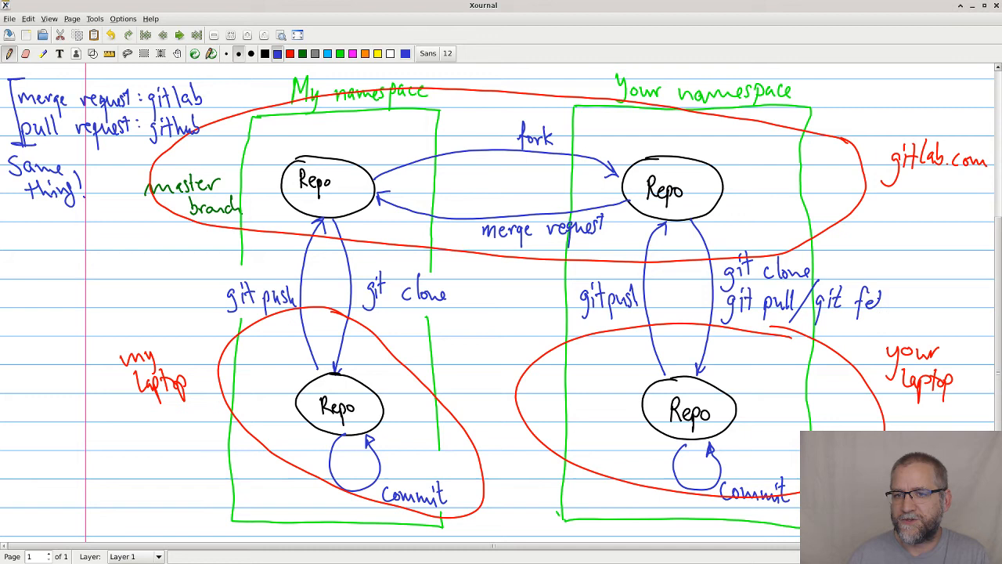
type("tch")
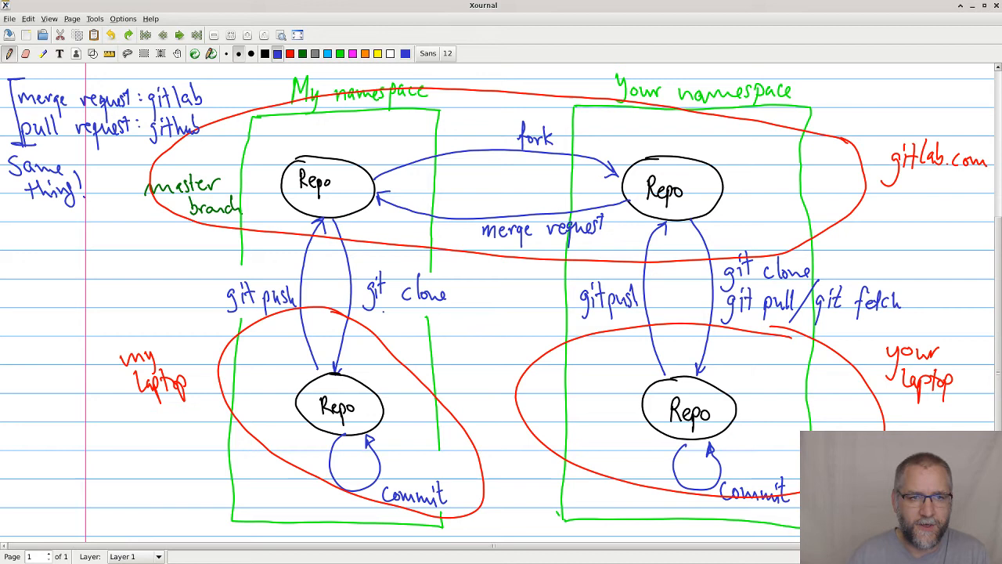
type("git pull/g")
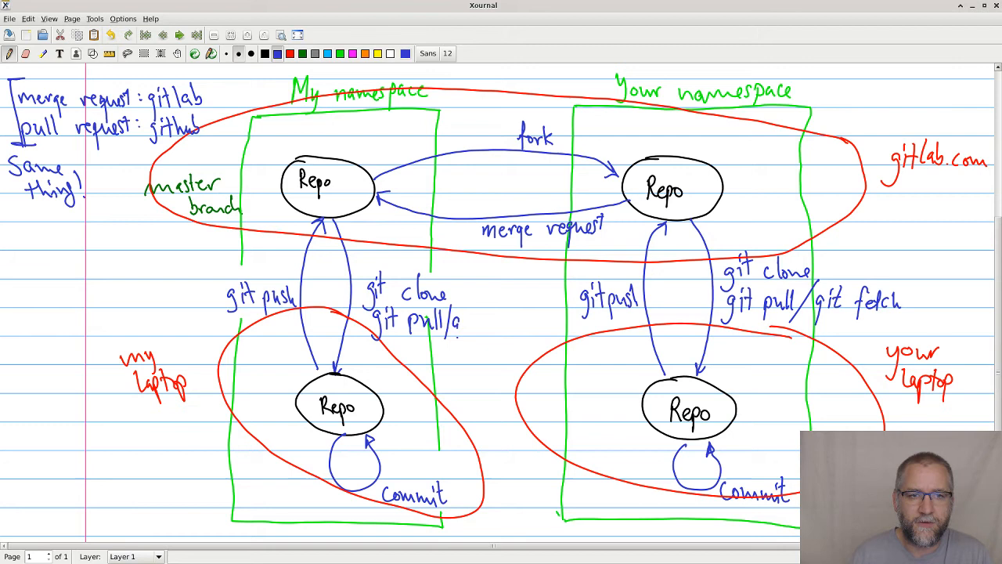
type("git fetch")
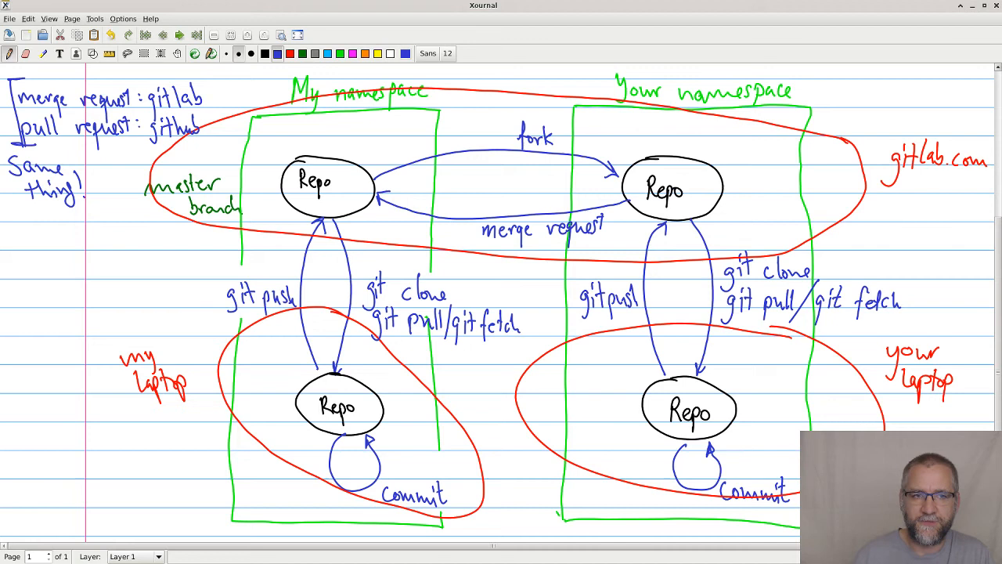
Step: Draw a diagonal 'git pull' arrow to your laptop Repo and write 'ORIGIN' in orange by the right Repo
left_click_drag(363, 218, 630, 401)
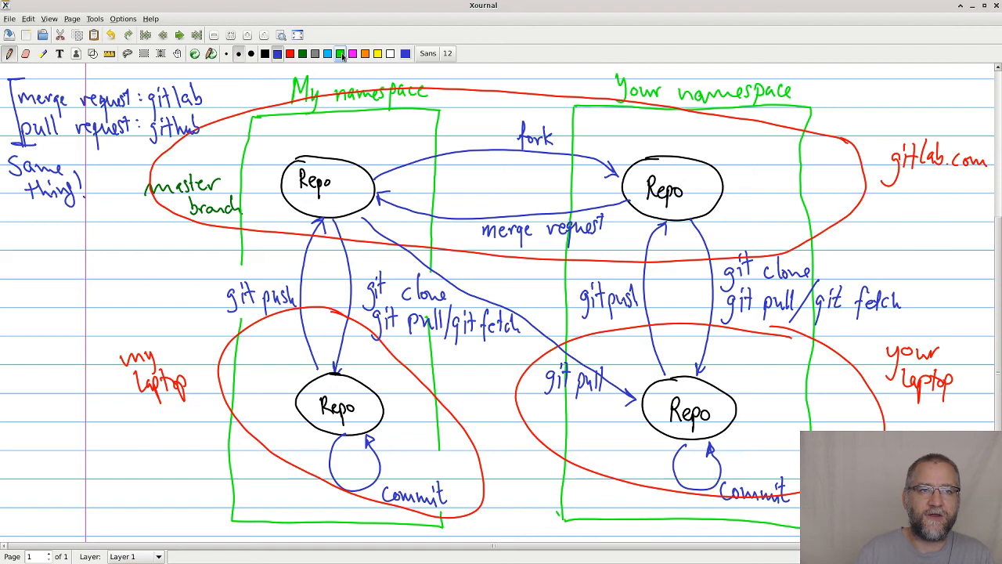
left_click(339, 53)
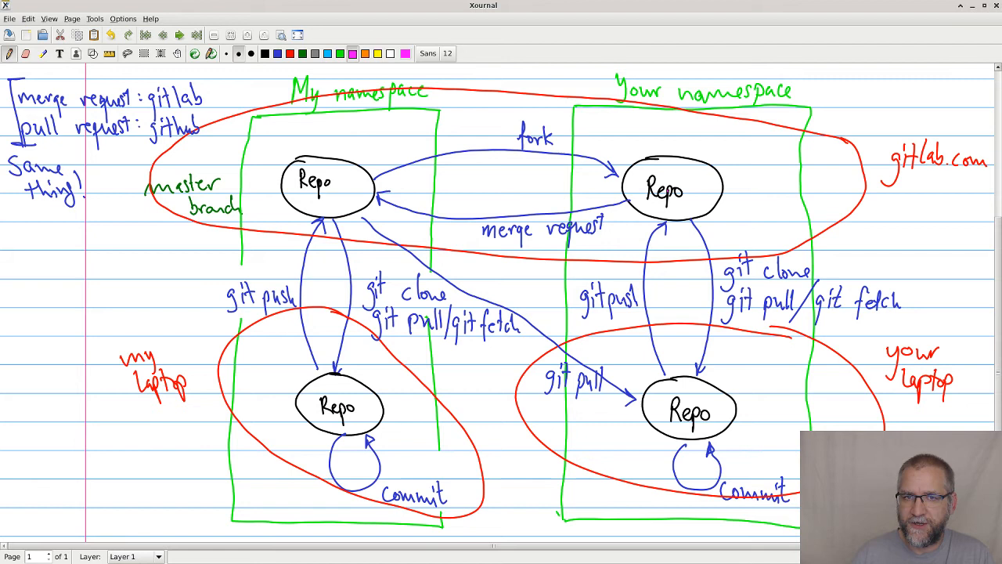
type("ORIGIN")
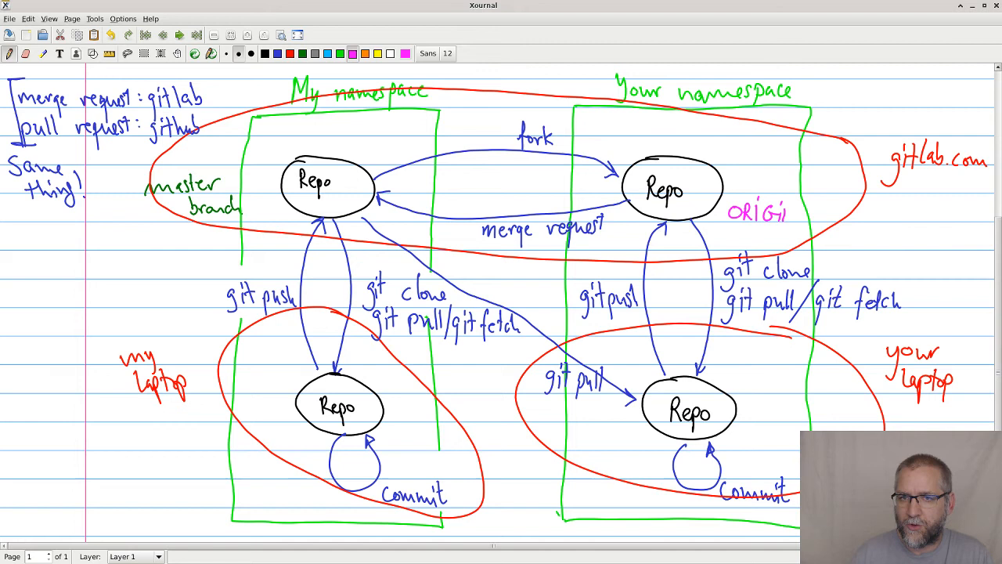
Step: Underline the 'ORIGIN' remote label and start the '(git remote add...' note in magenta
left_click_drag(728, 227, 845, 274)
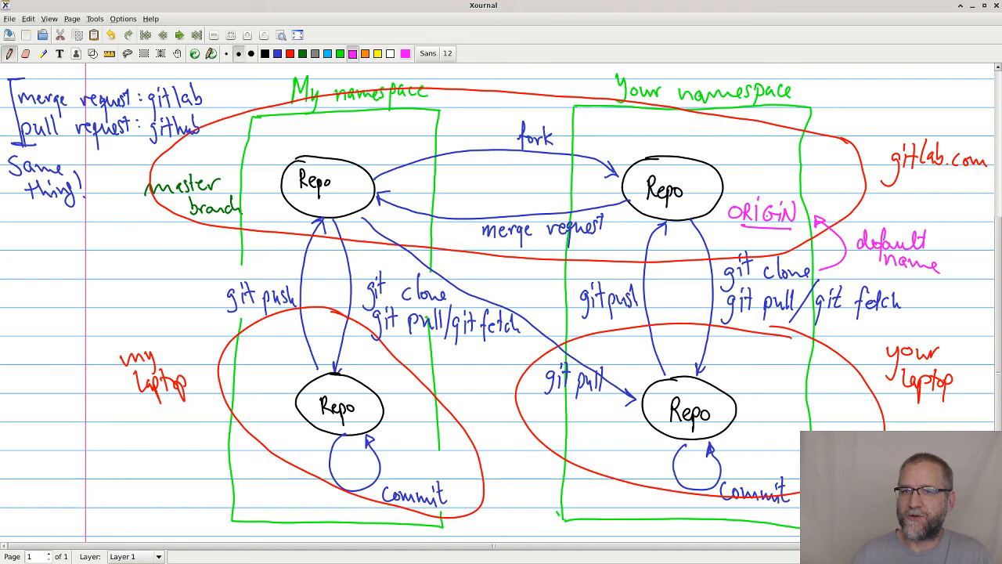
type("git")
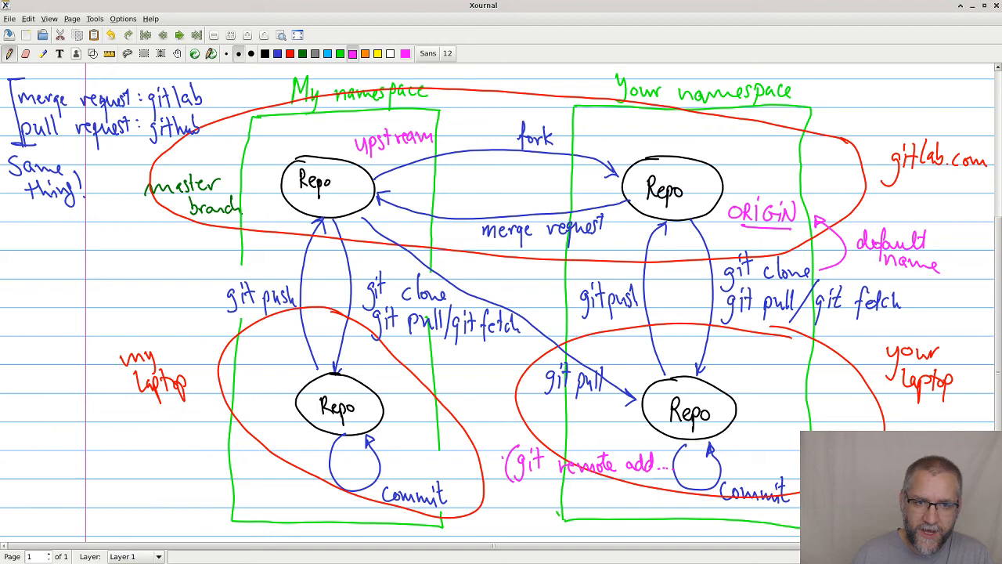
Step: Arrow the 'git remote add' note up to 'upstream' and write 'git pull upstream master' under git pull
left_click_drag(516, 451, 415, 153)
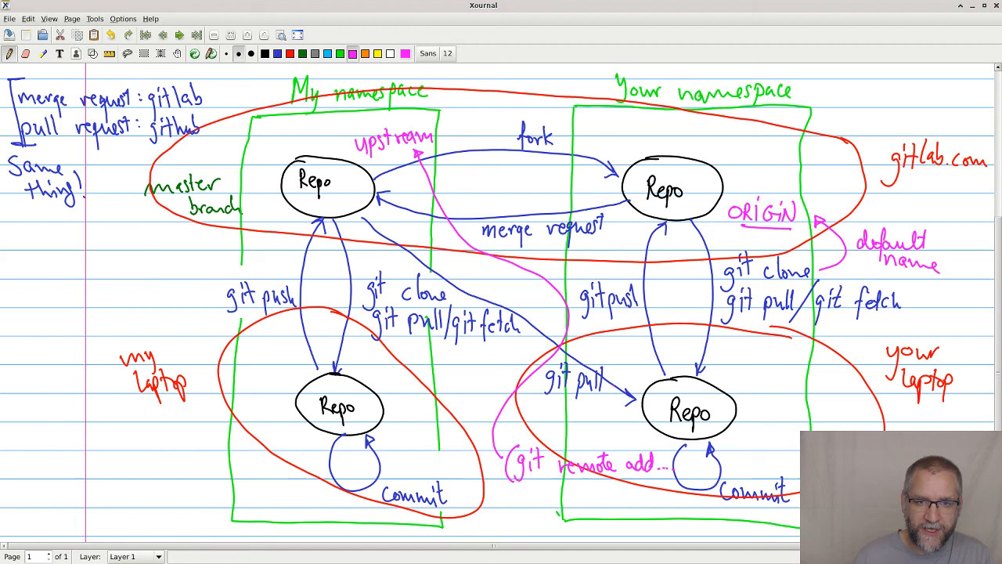
type("git pull v.")
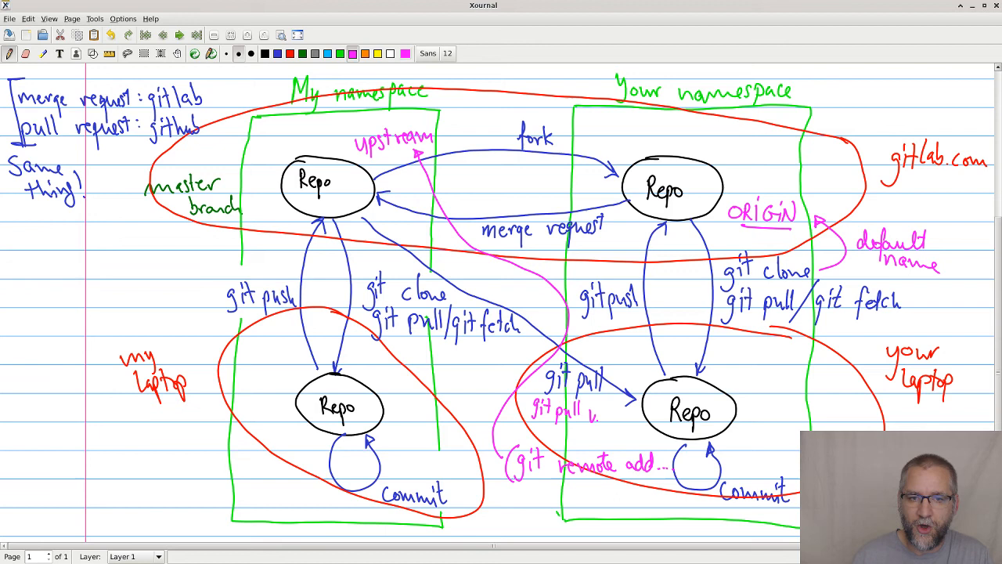
type("upstream mas)")
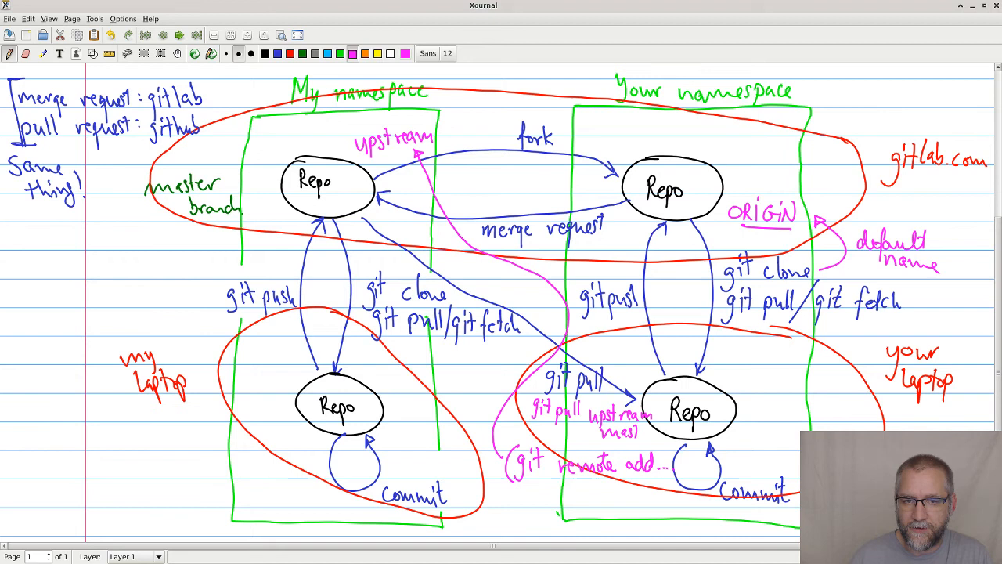